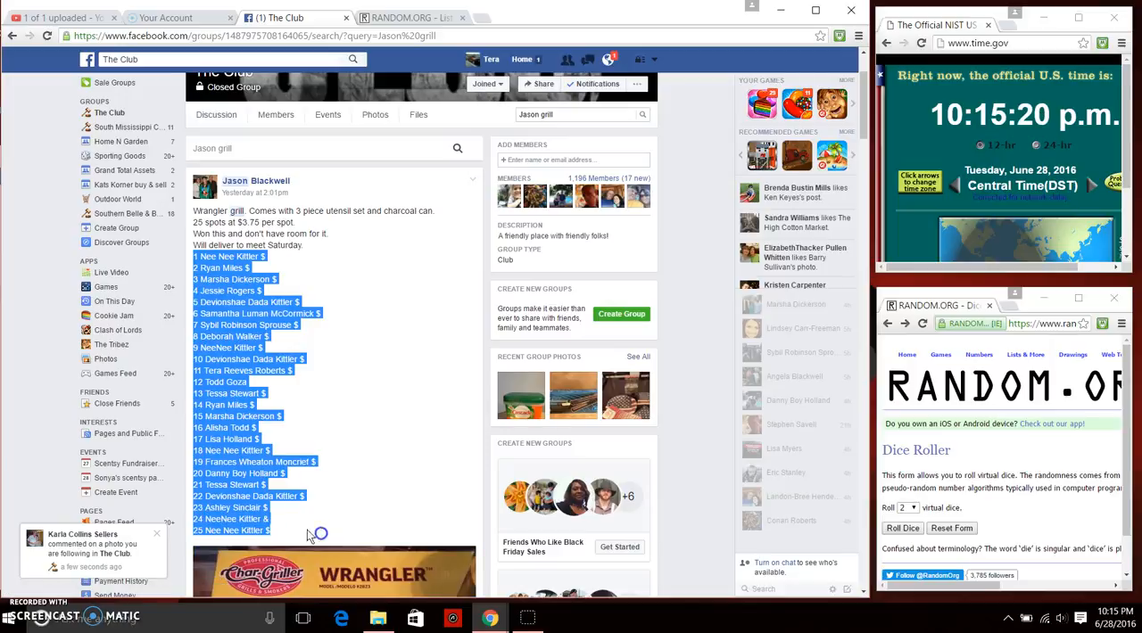
- Scroll to the post's newest comments and check the current date and time on the taskbar clock
scroll(down, 3)
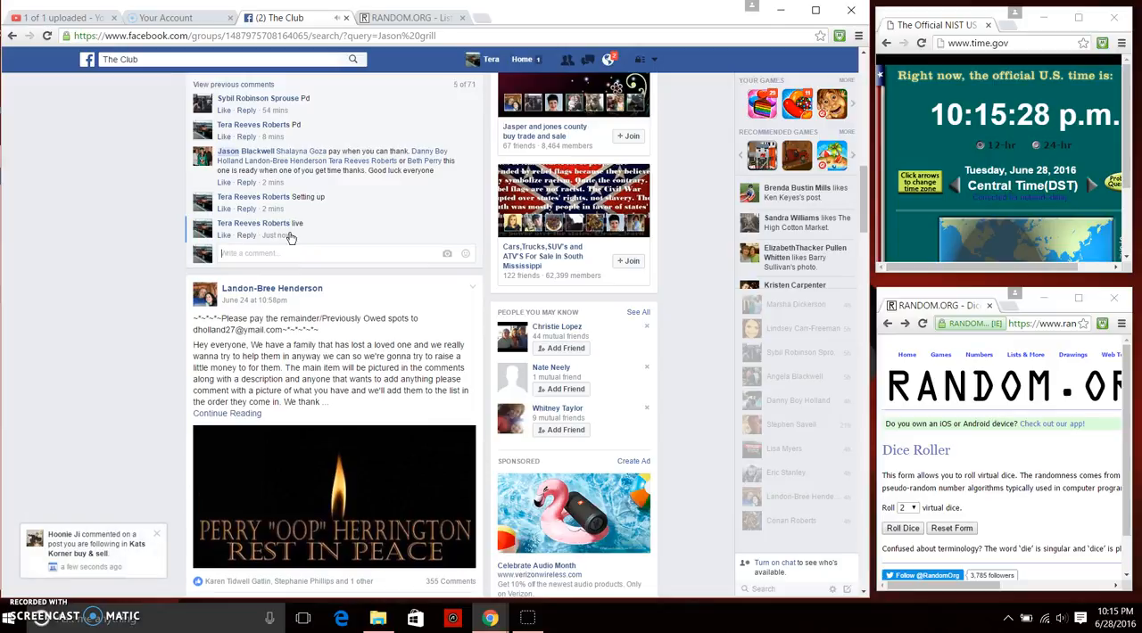
mouse_move(282, 236)
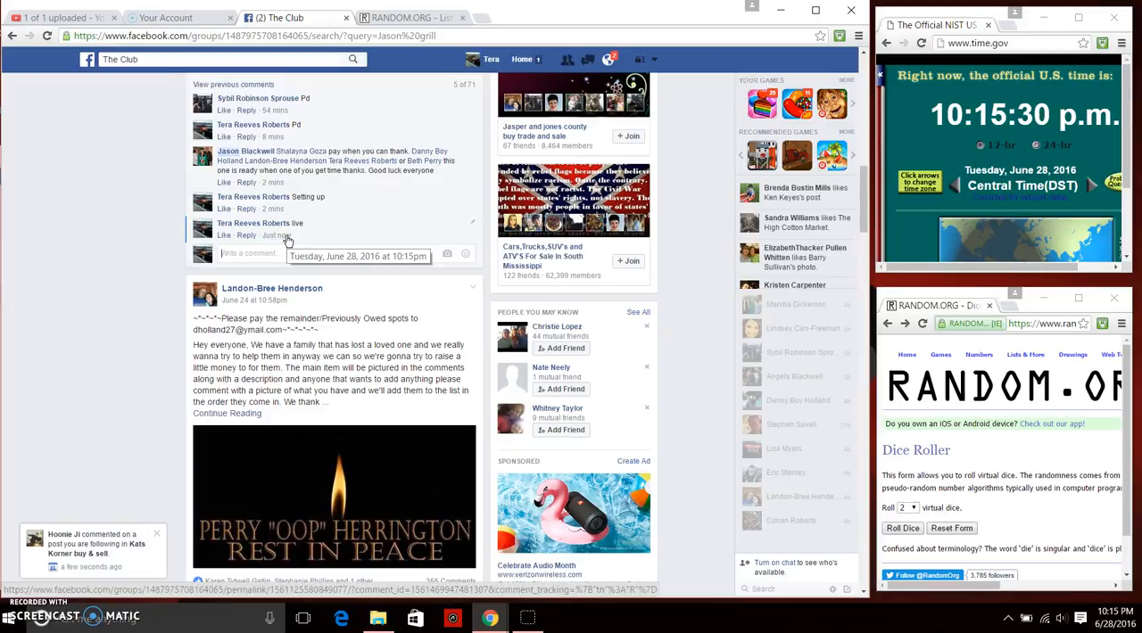
click(1114, 617)
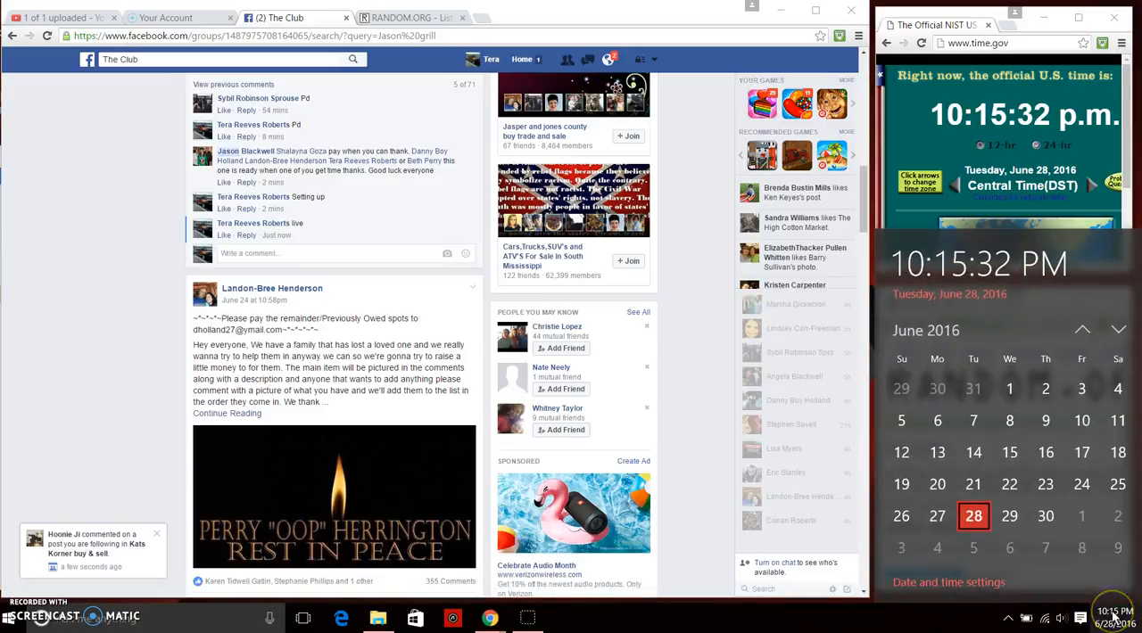
- Paste the post's names as plain text into the RANDOM.ORG list box and roll the two dice
click(396, 17)
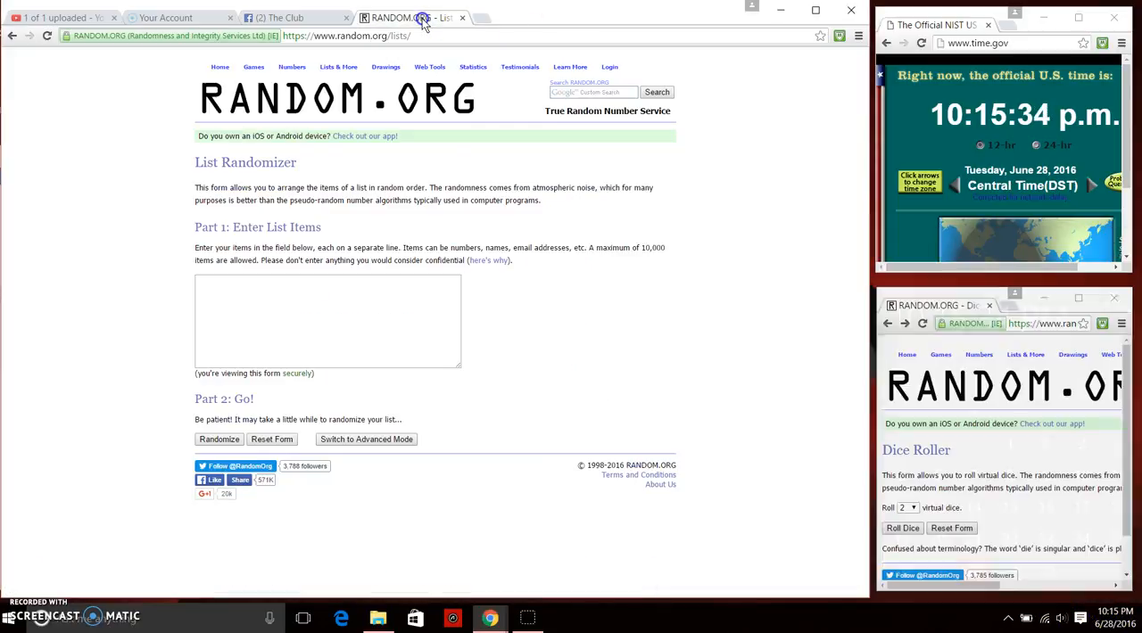
right_click(328, 319)
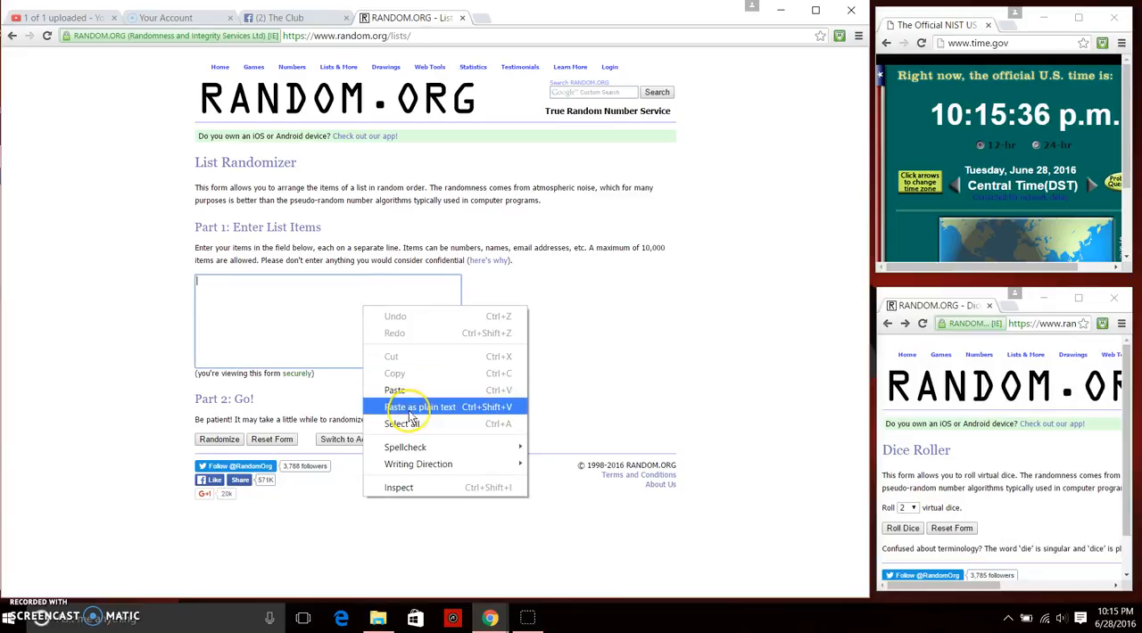
click(421, 407)
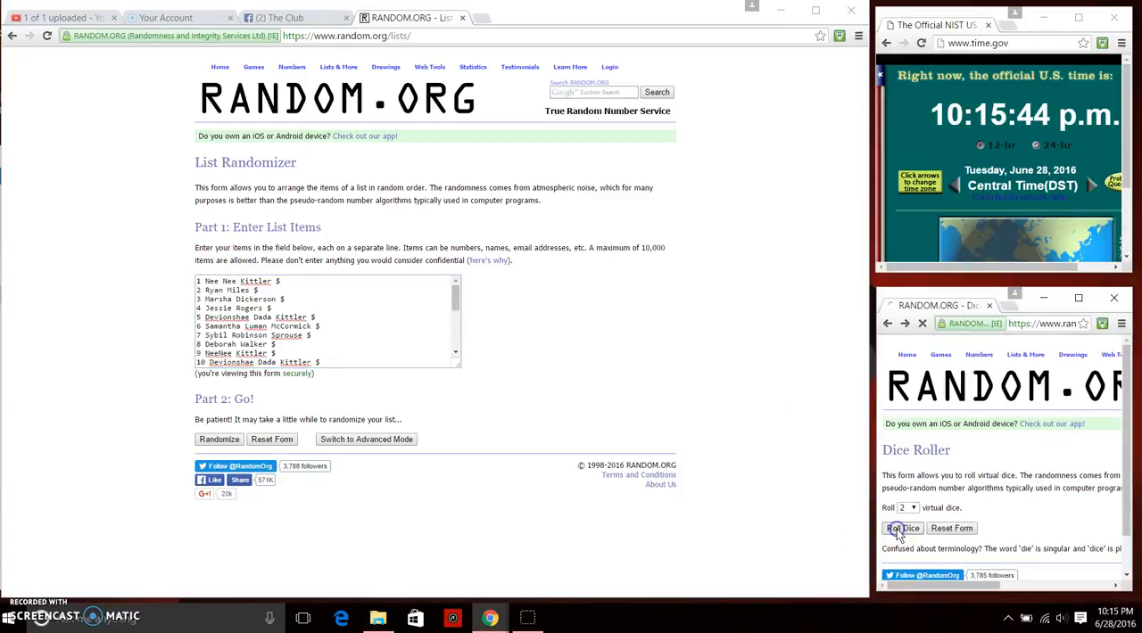
click(903, 528)
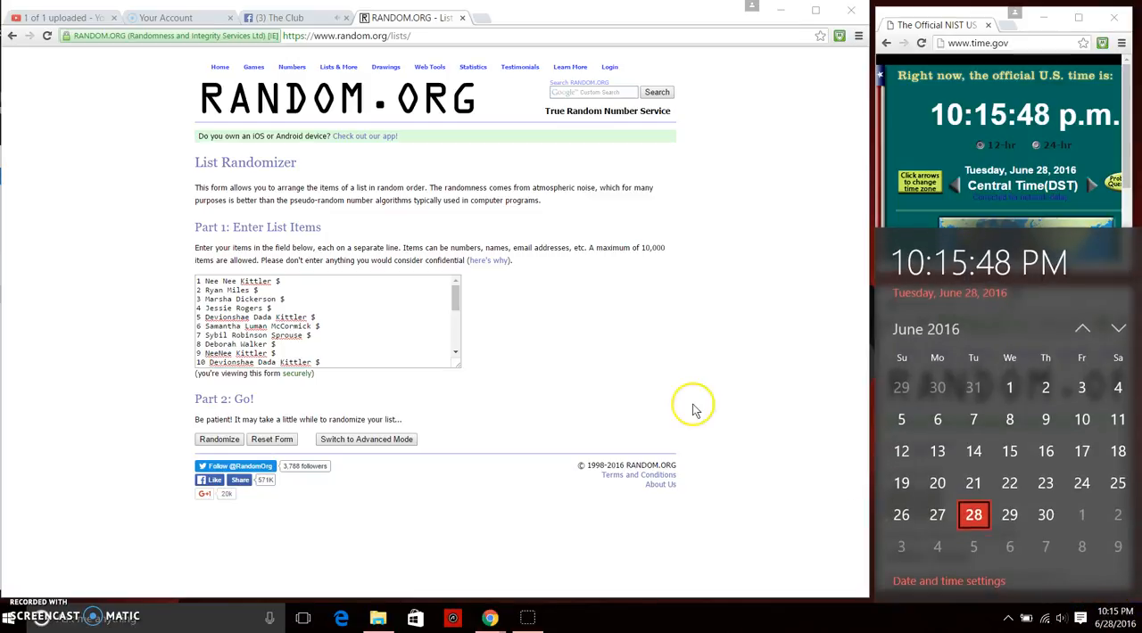
- Dismiss the clock panel and randomize the 25-name list nine times in a row
click(218, 439)
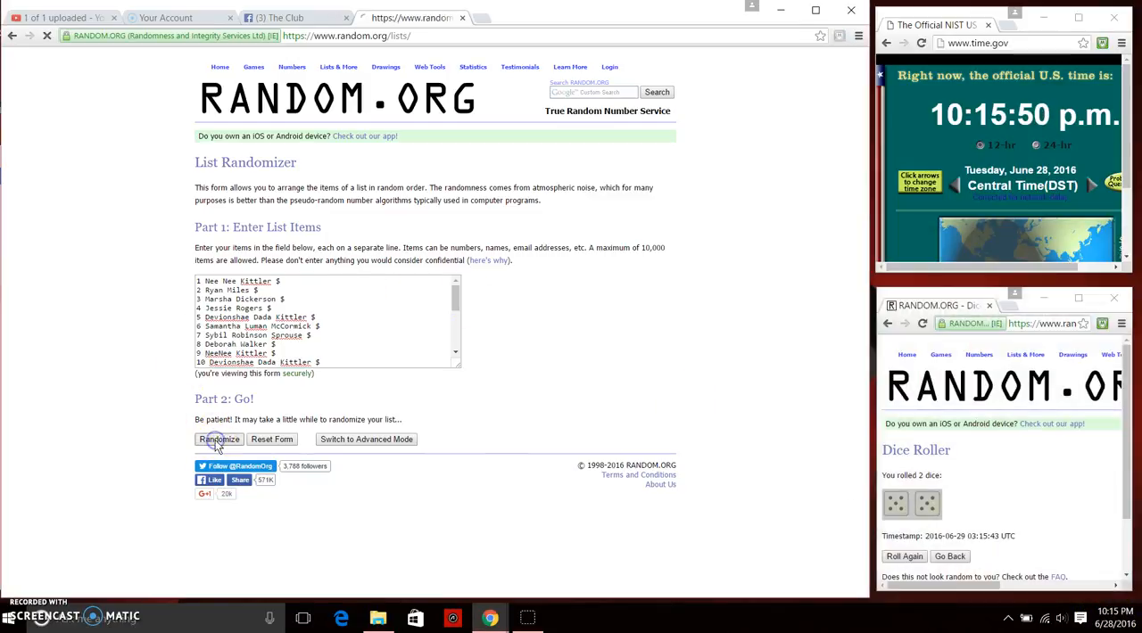
click(217, 439)
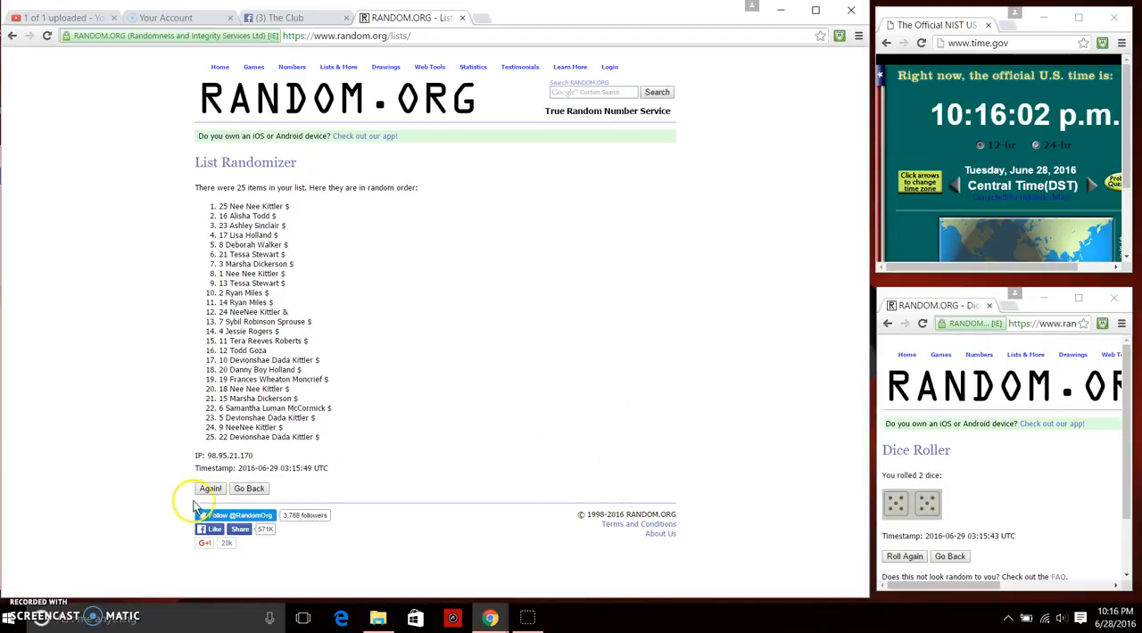
click(211, 489)
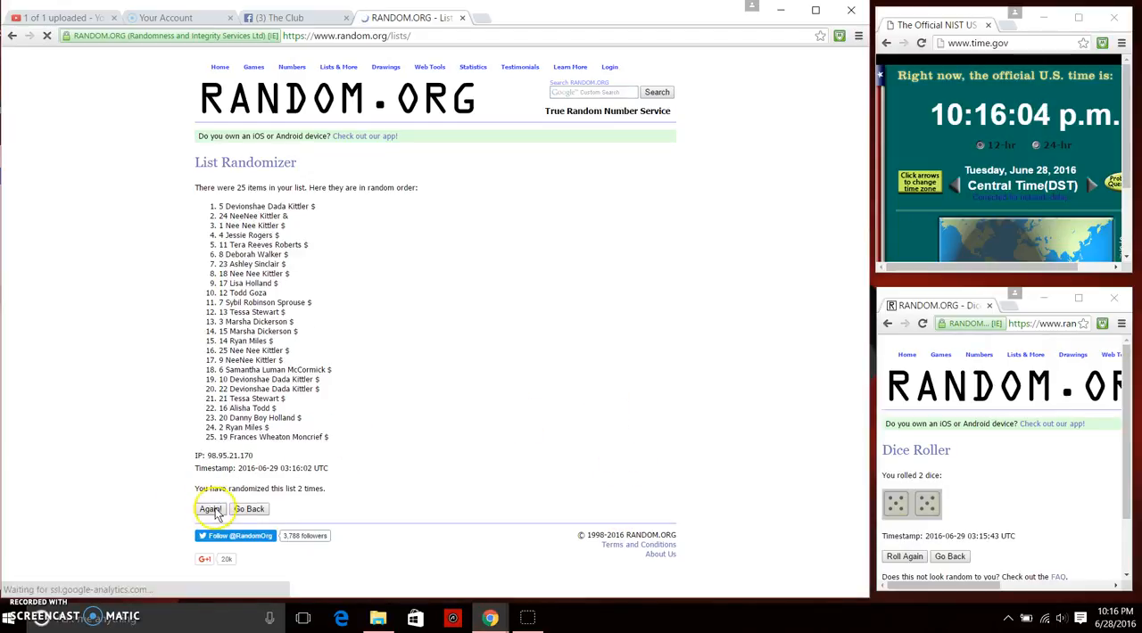
click(211, 509)
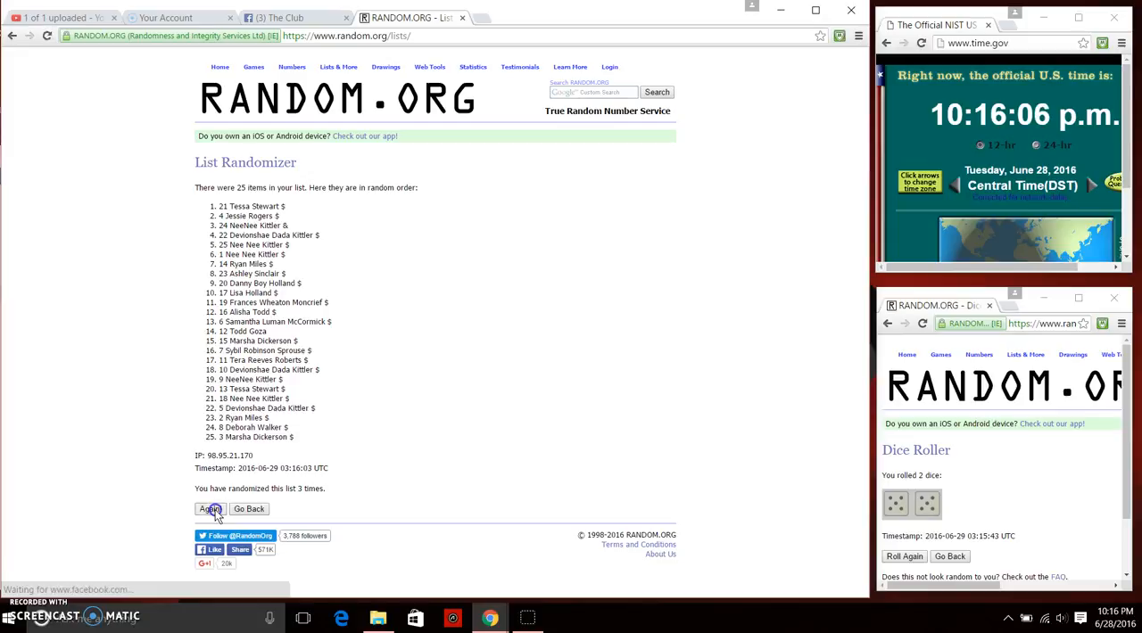
click(210, 509)
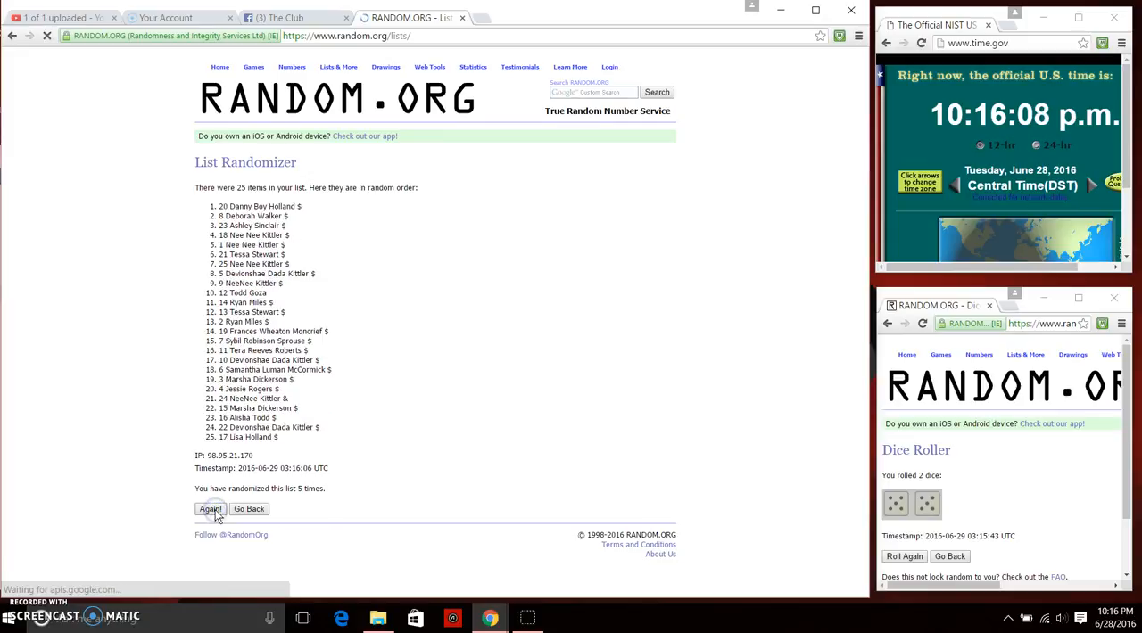
click(211, 509)
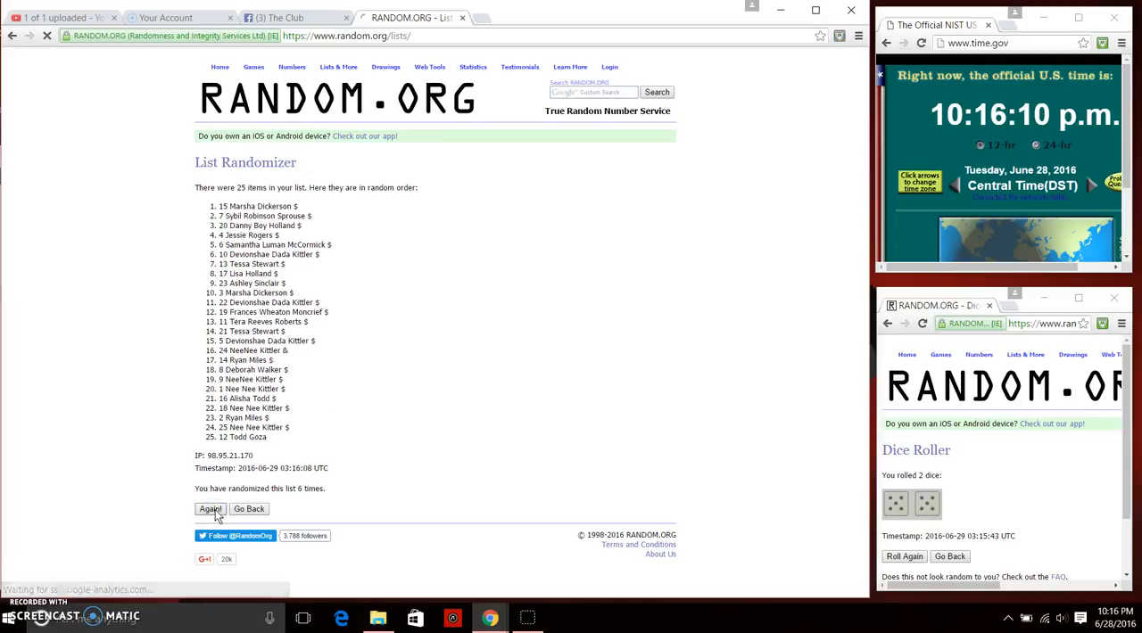
click(211, 508)
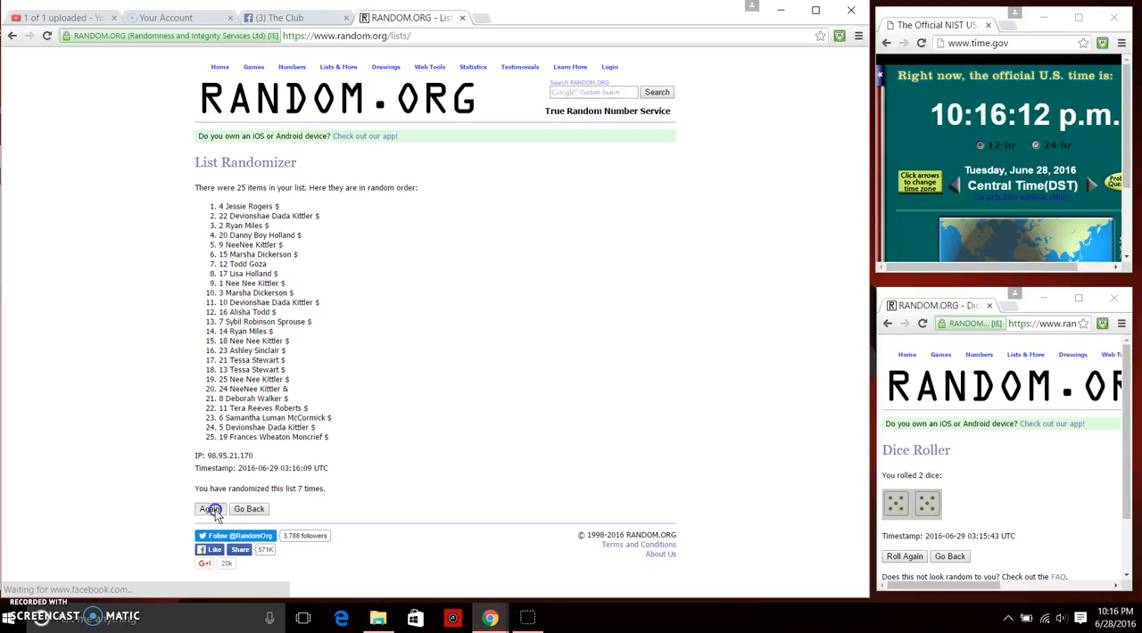
click(211, 509)
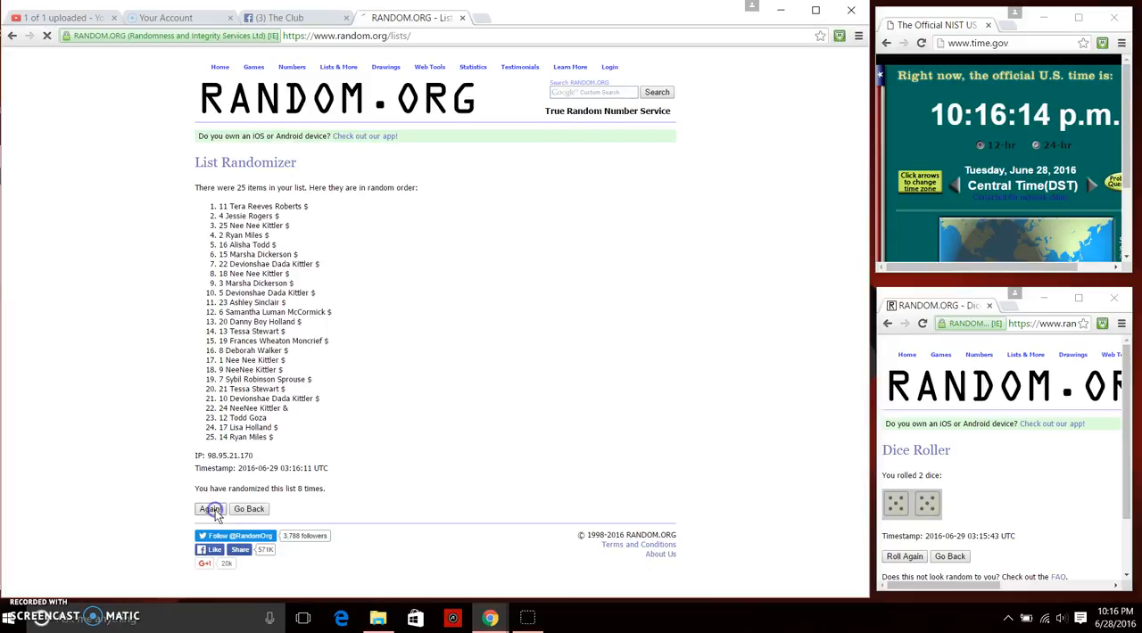
click(210, 508)
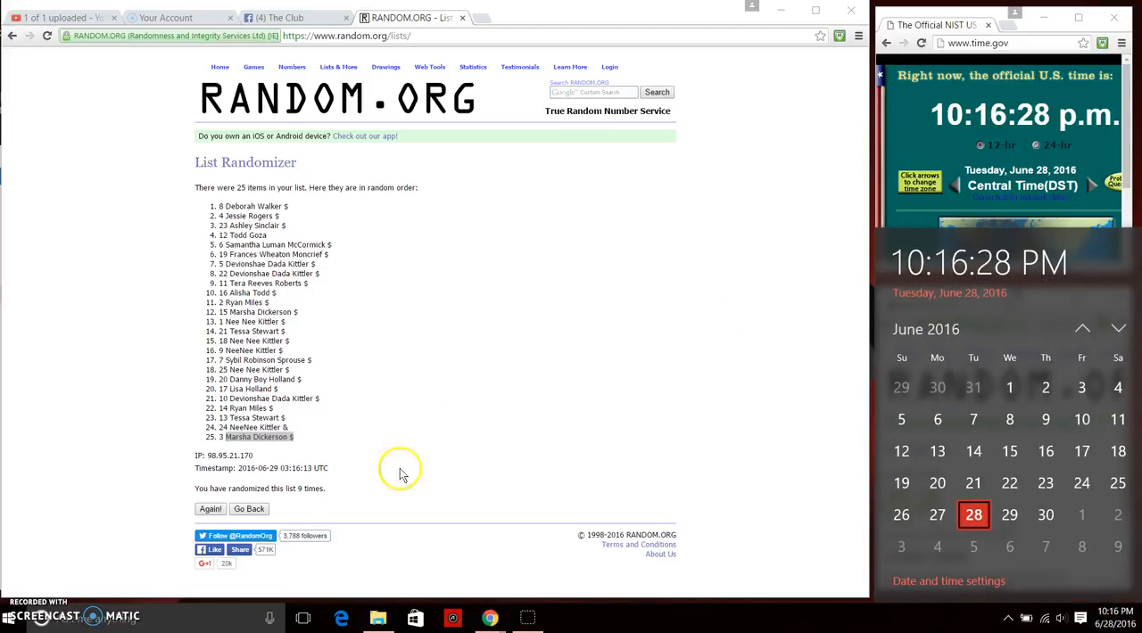
- Randomize the list a tenth time, then write 'done' as a comment on The Club Facebook post
click(210, 508)
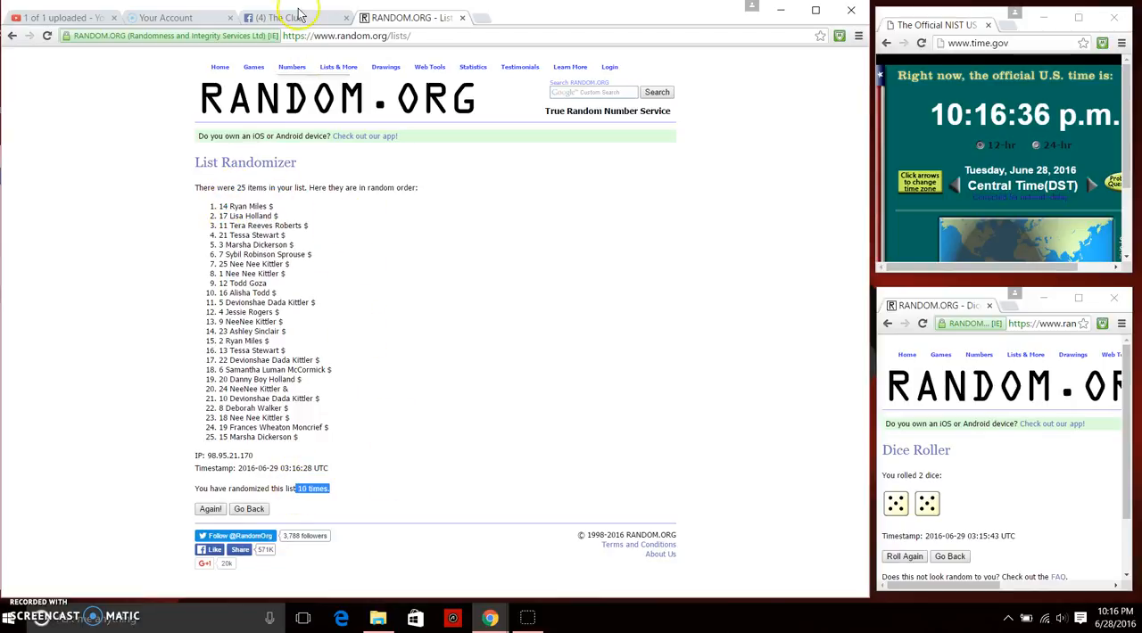
click(294, 18)
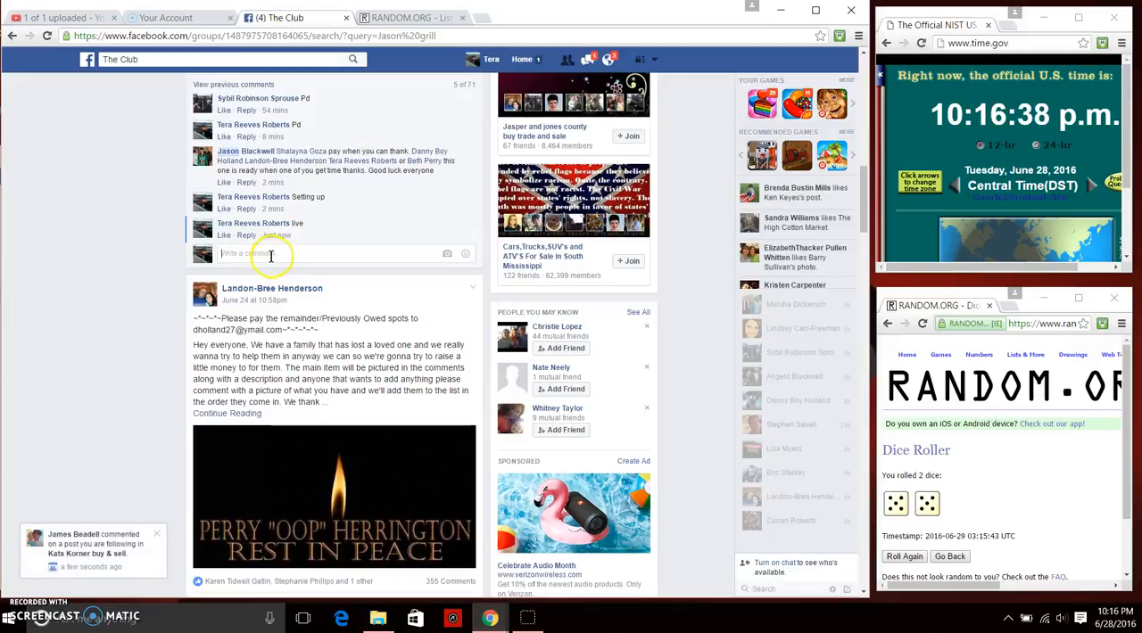
text(done)
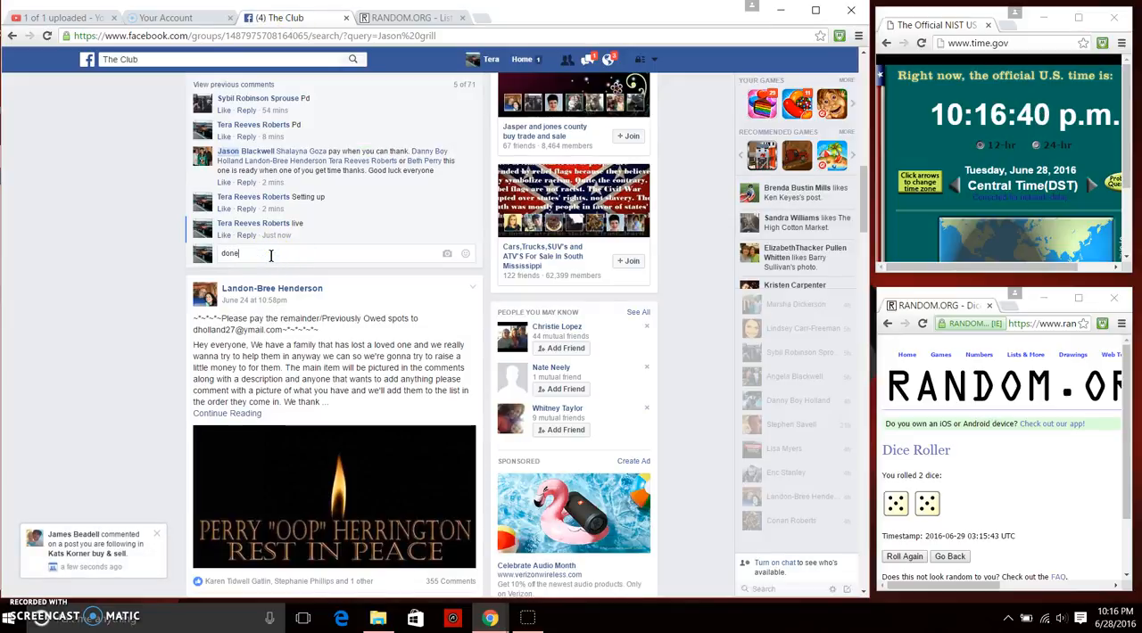